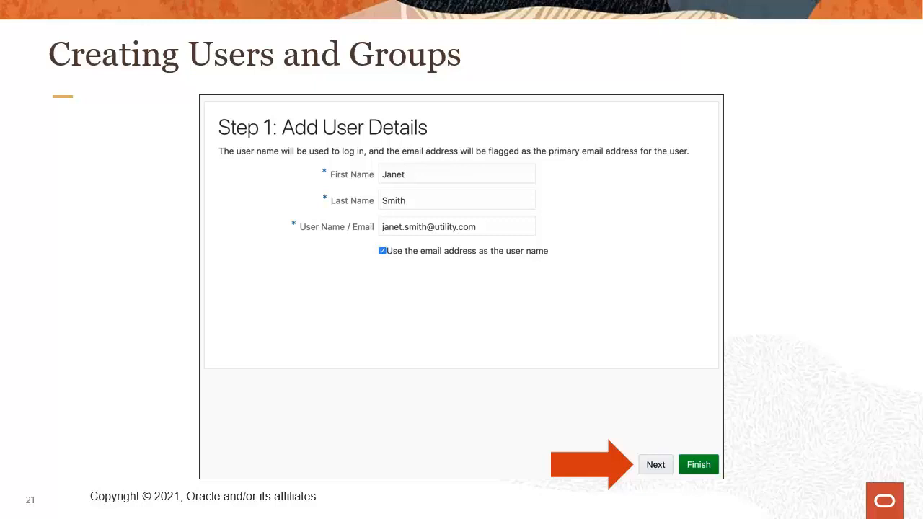
# Step: Advance to slide 22, assigning new user Janet Smith to the WSSUserGroup group
pyautogui.click(656, 465)
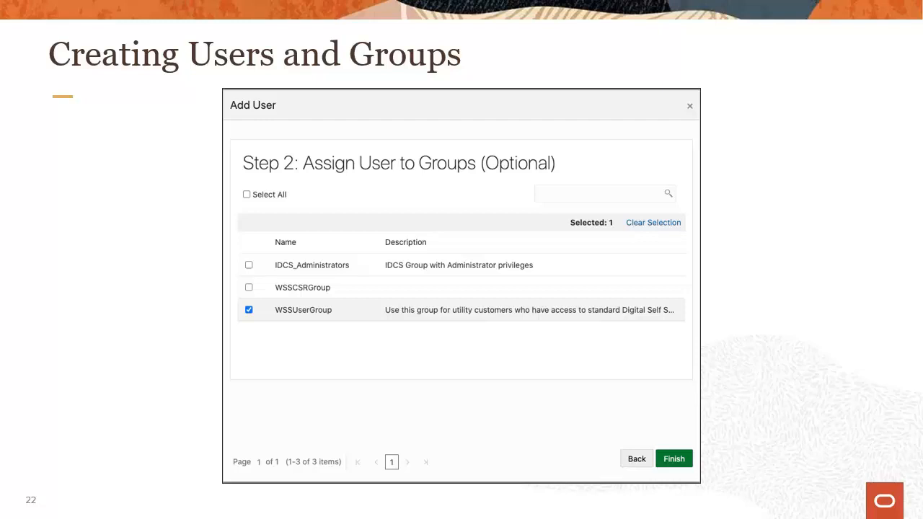
pyautogui.click(673, 459)
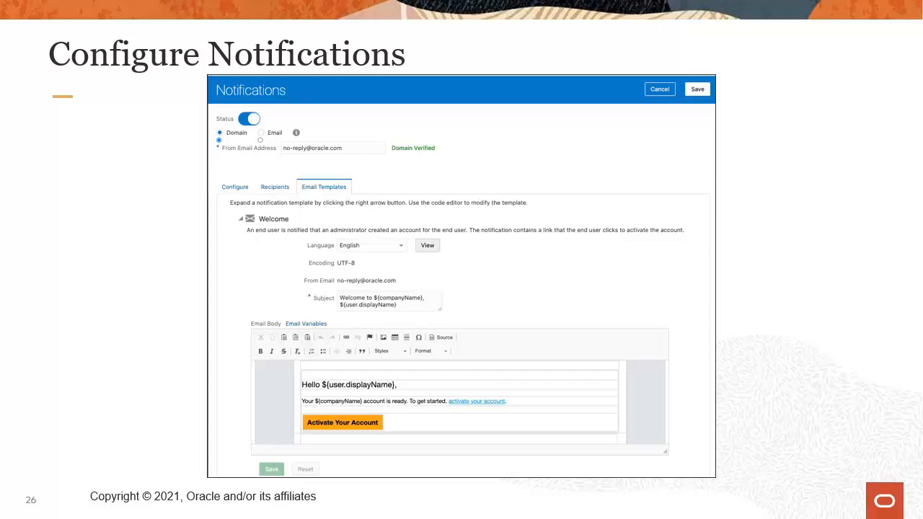
# Step: Advance to slide 28, Specify Password Policies, covering simple, standard and custom options
pyautogui.press('Right')
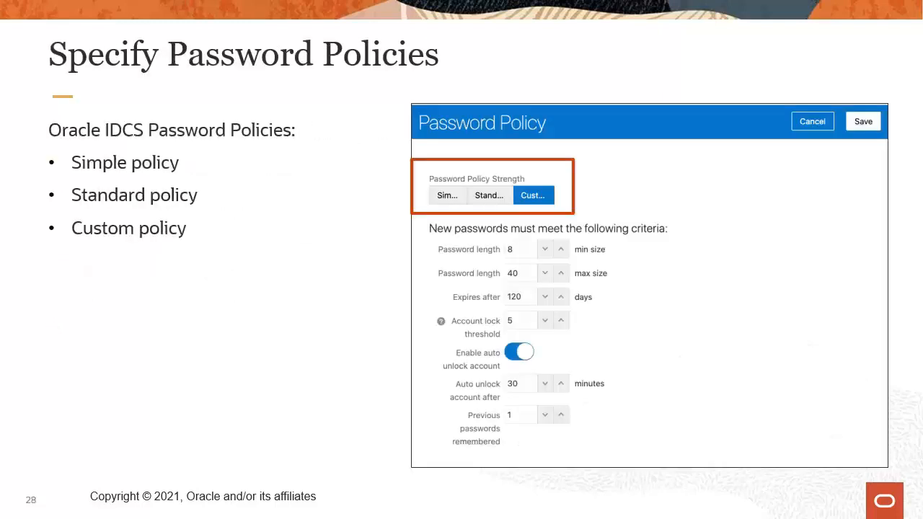